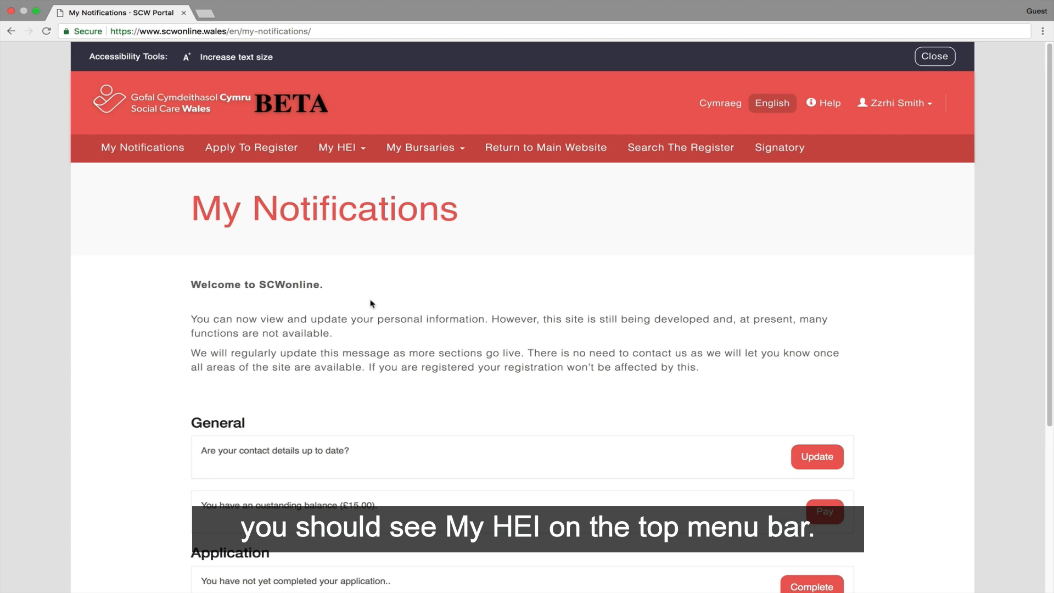
Navigate via the top My HEI menu to the My HEI overview page
{"action": "left_click", "coordinate": [338, 147]}
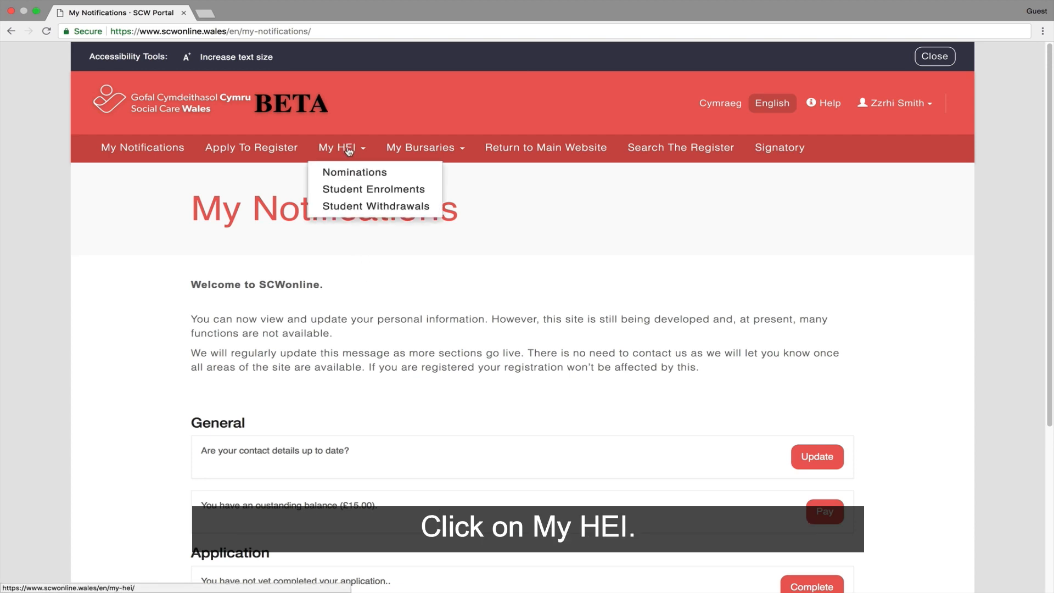
{"action": "left_click", "coordinate": [337, 147]}
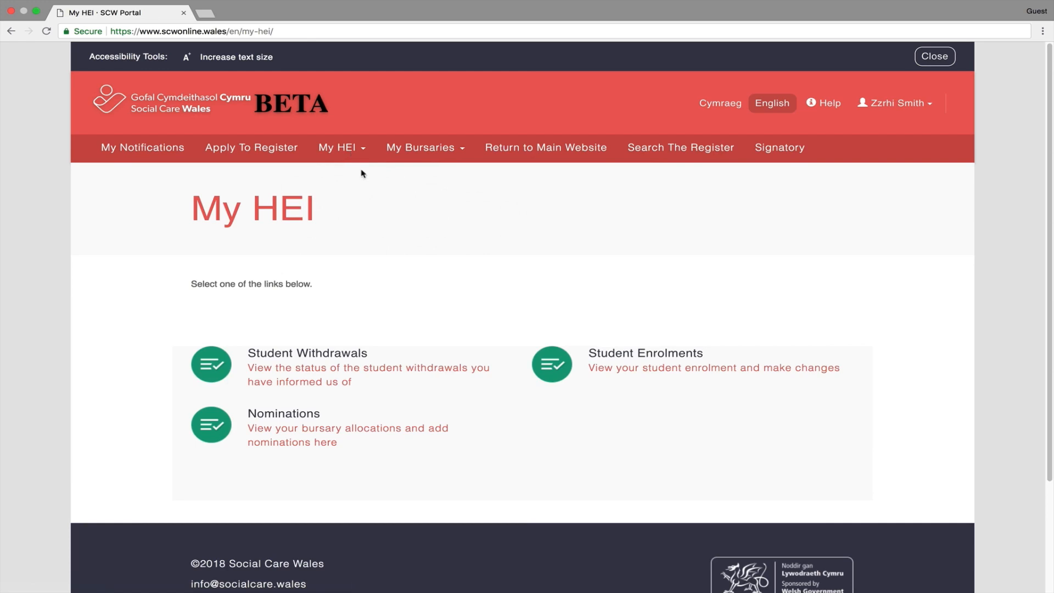
{"action": "mouse_move", "coordinate": [727, 277]}
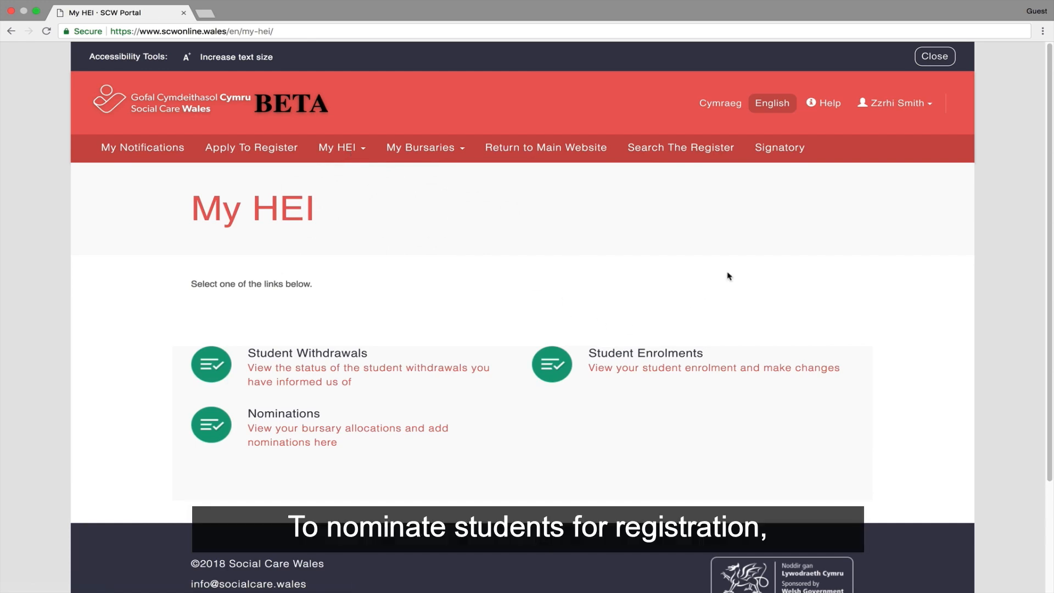
View the nominations list for the 2018 Level 1 BSc (Hons) Social Work allocation row
{"action": "left_click", "coordinate": [284, 413]}
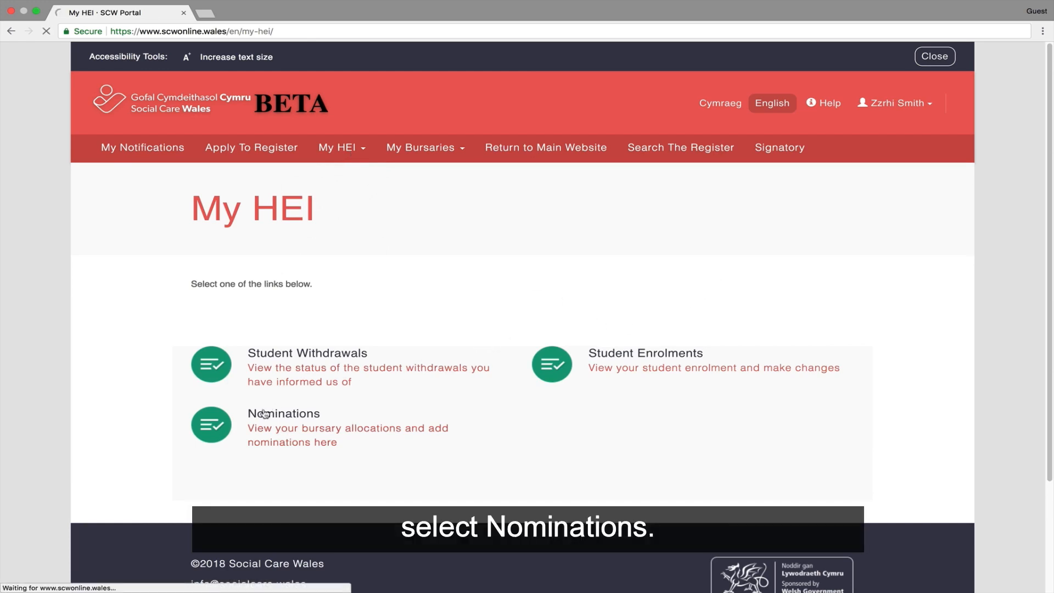
{"action": "left_click", "coordinate": [283, 427]}
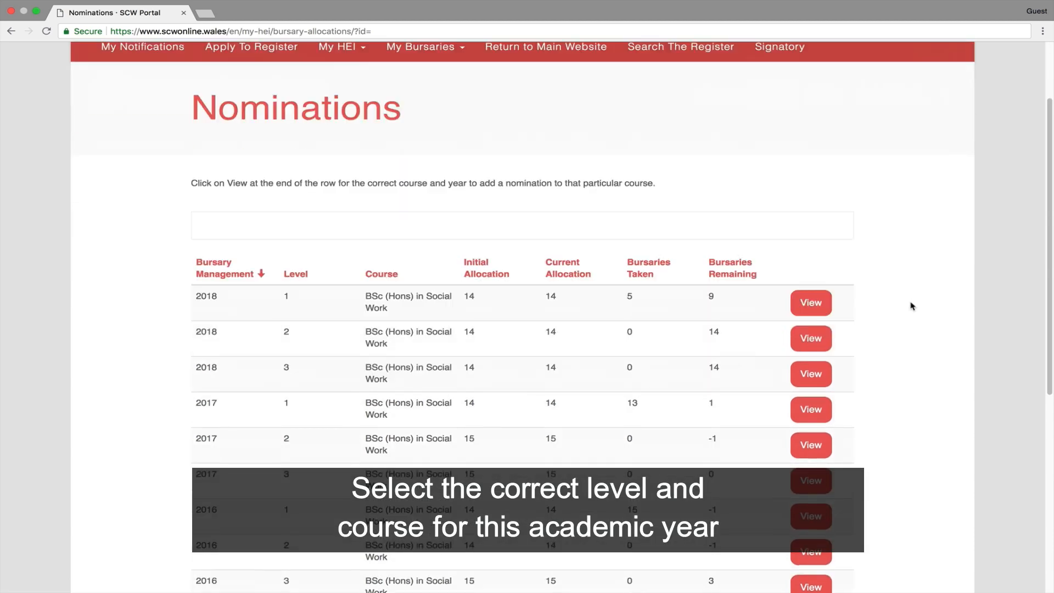
{"action": "scroll", "scroll_direction": "down", "scroll_amount": 3}
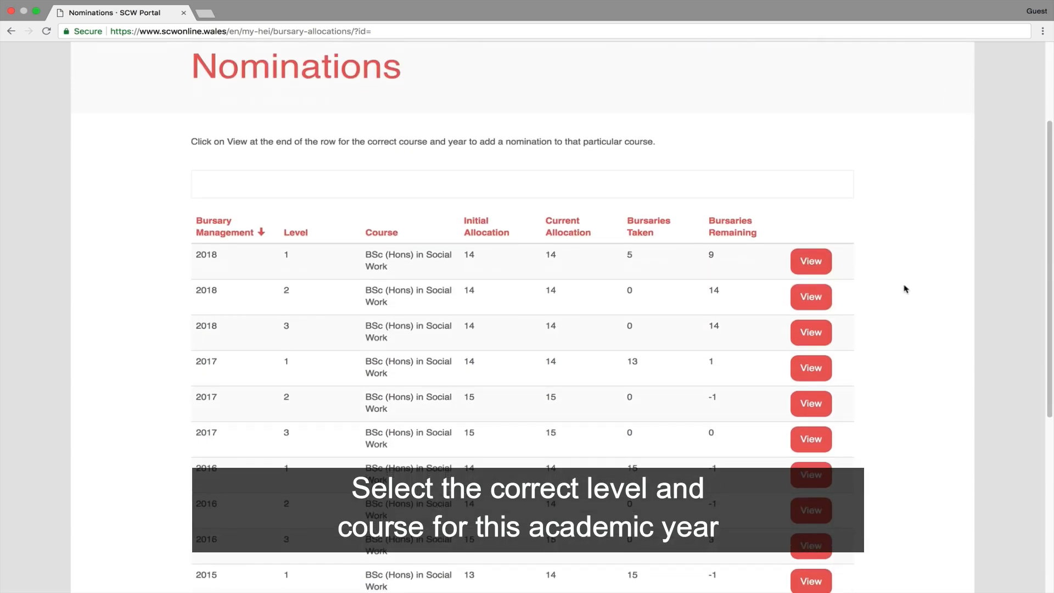
{"action": "mouse_move", "coordinate": [810, 261]}
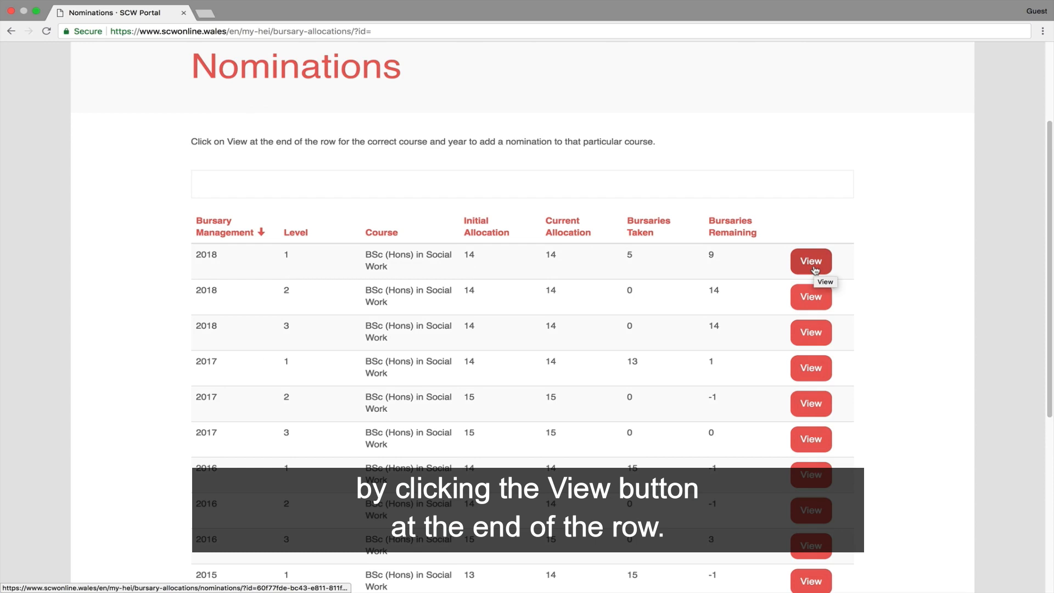
{"action": "left_click", "coordinate": [811, 261]}
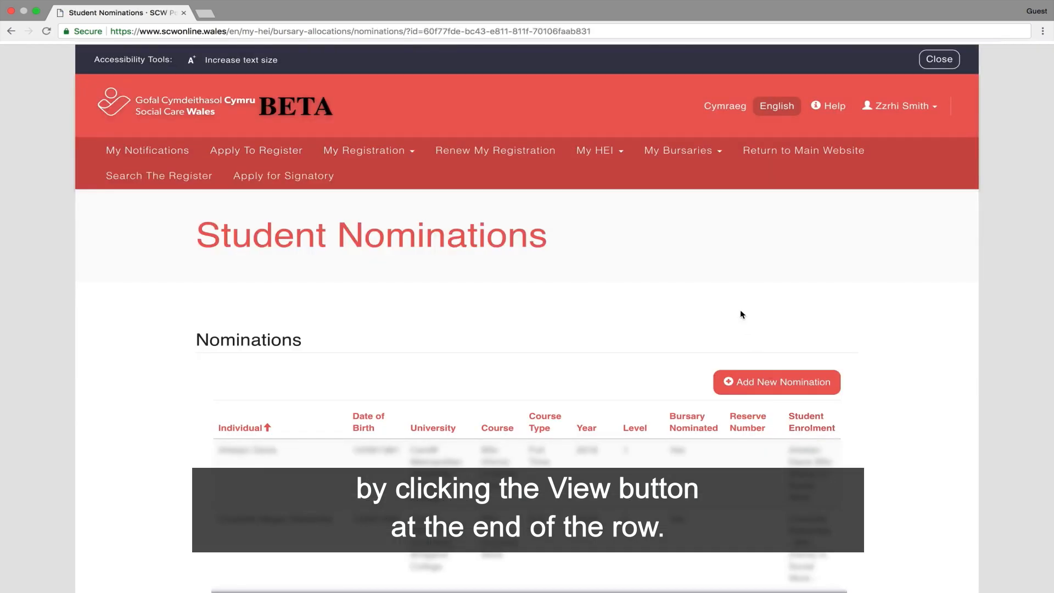
{"action": "left_click", "coordinate": [776, 382]}
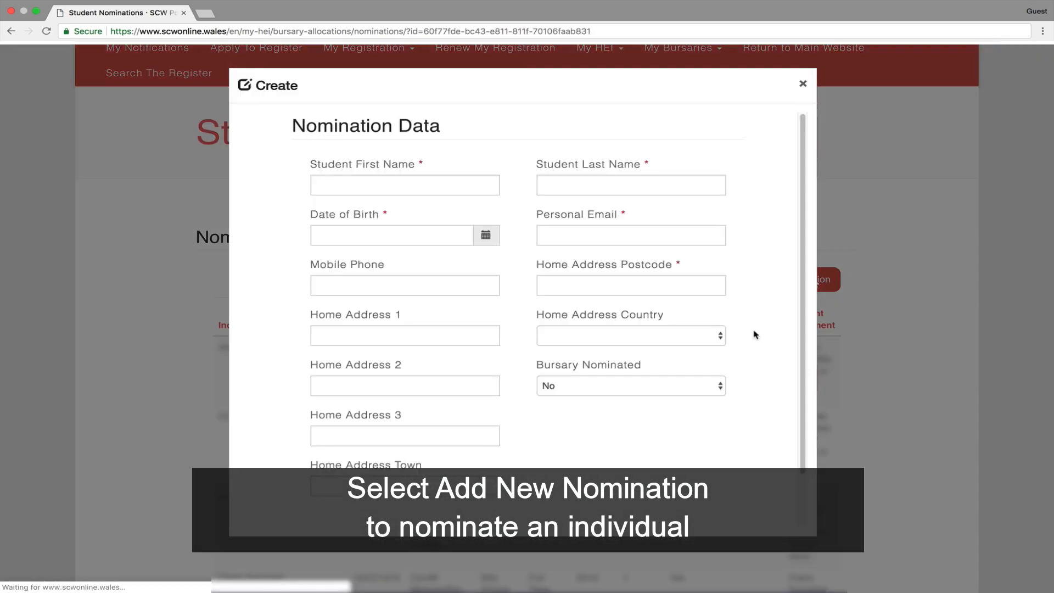
{"action": "type", "text": "John"}
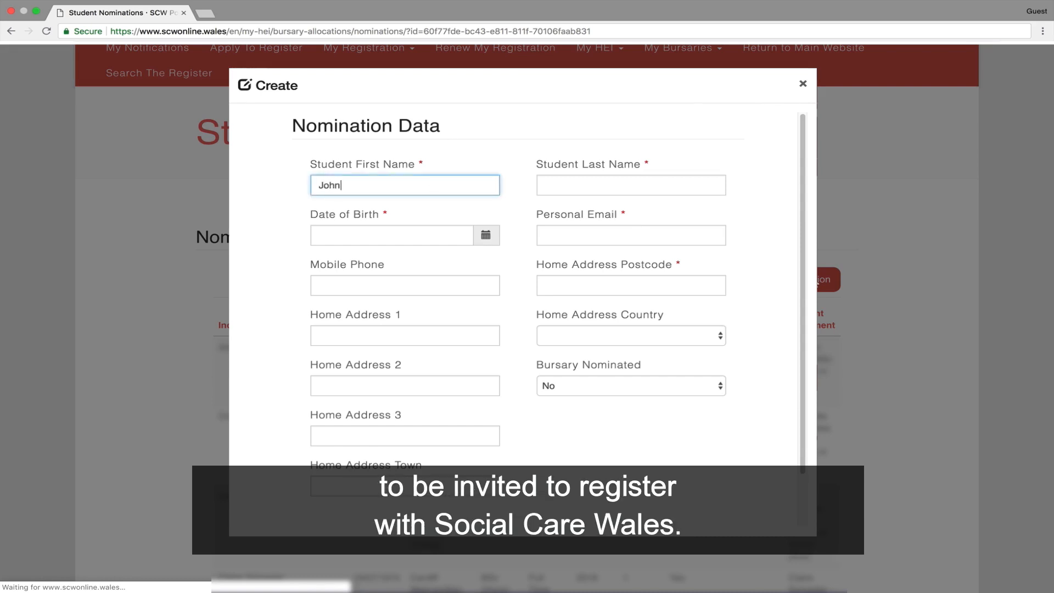
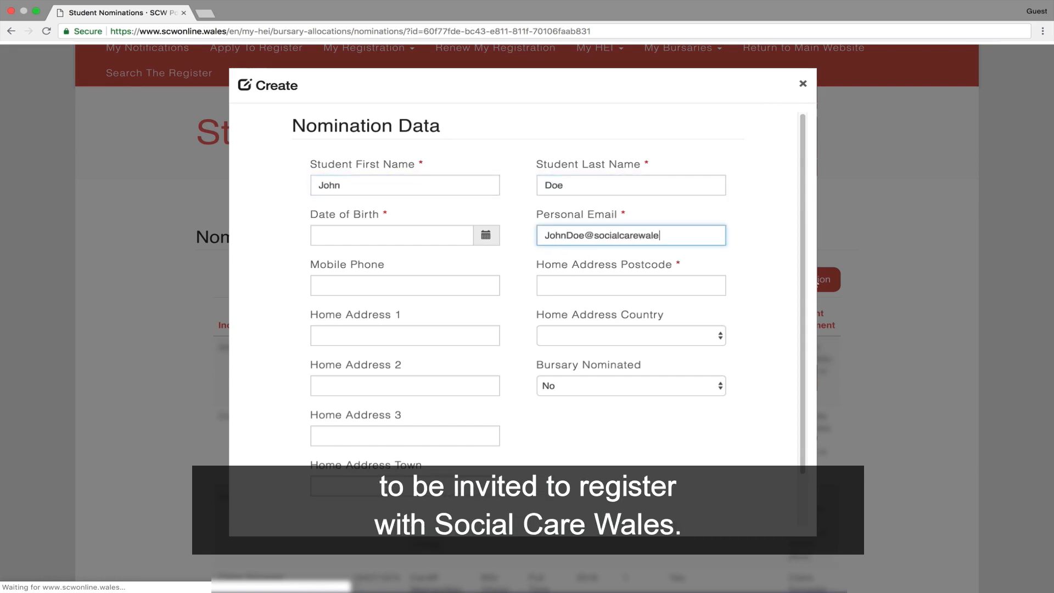
{"action": "left_click", "coordinate": [392, 235]}
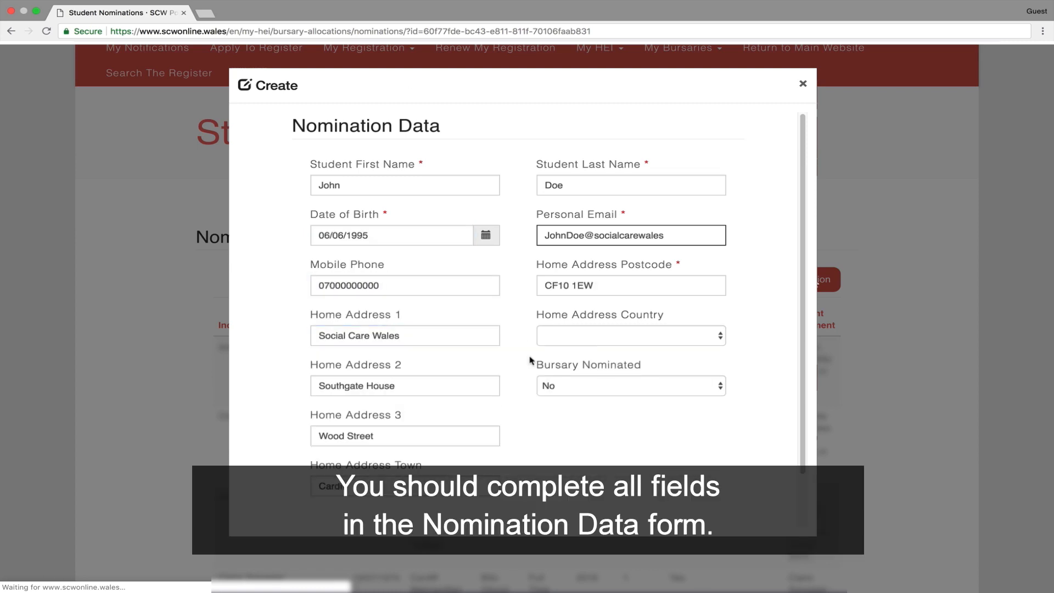
Set the home address country to Wales and Bursary Nominated to Yes
{"action": "left_click", "coordinate": [630, 336]}
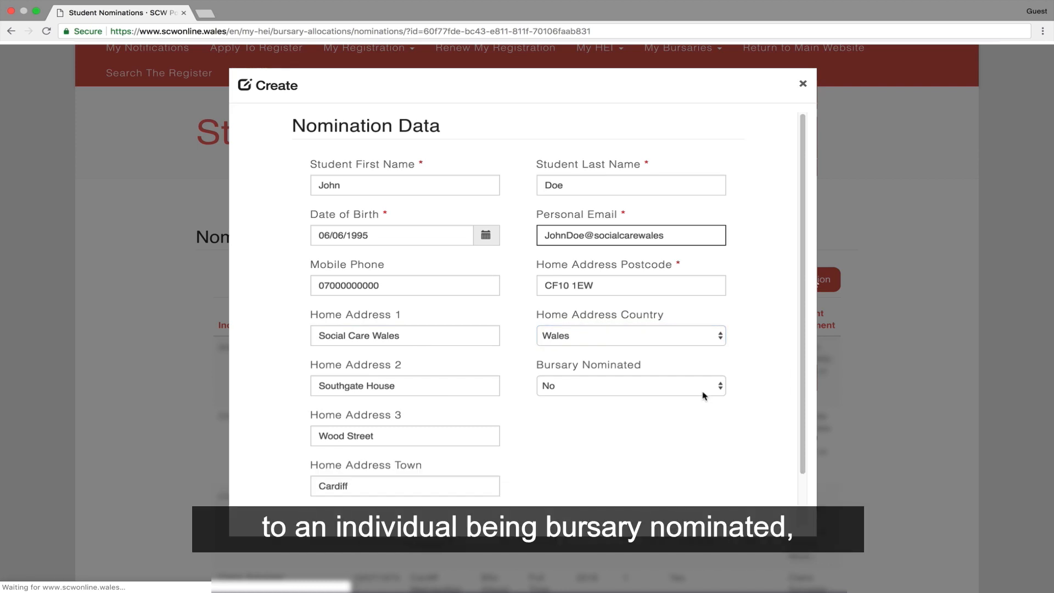
{"action": "left_click", "coordinate": [630, 385]}
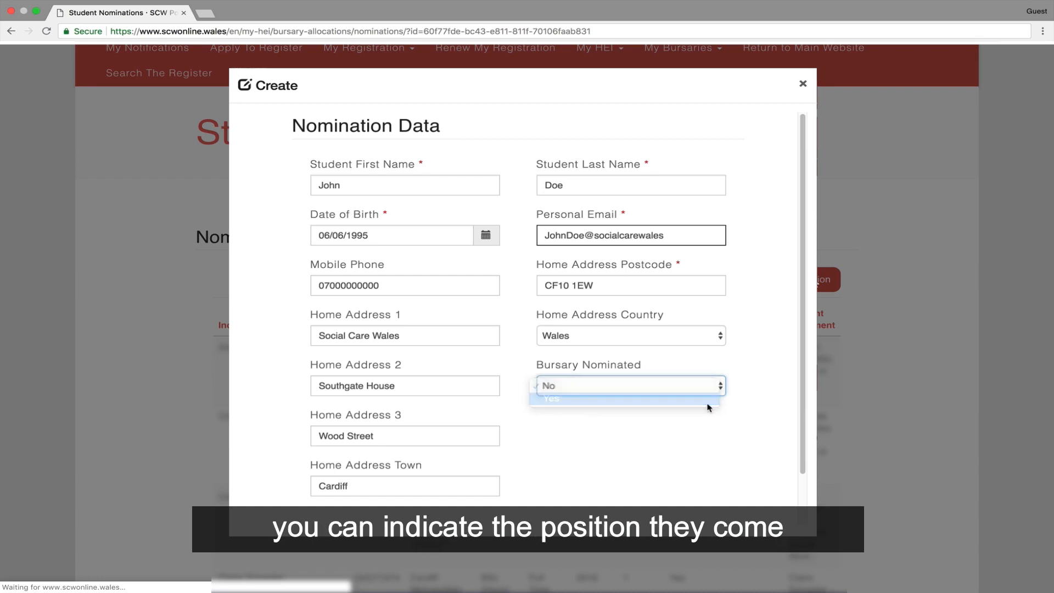
{"action": "left_click", "coordinate": [551, 399]}
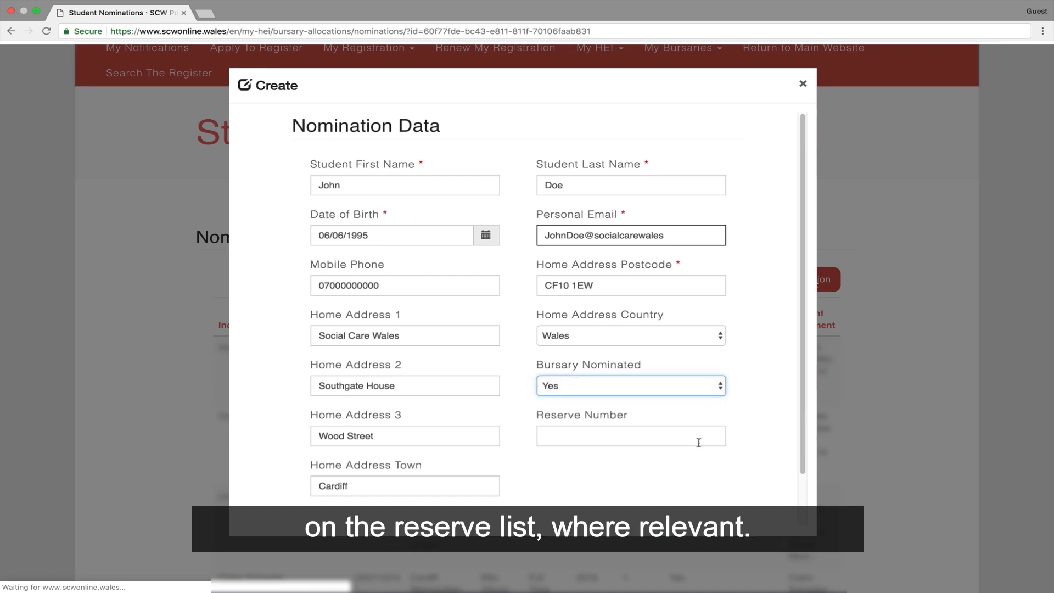